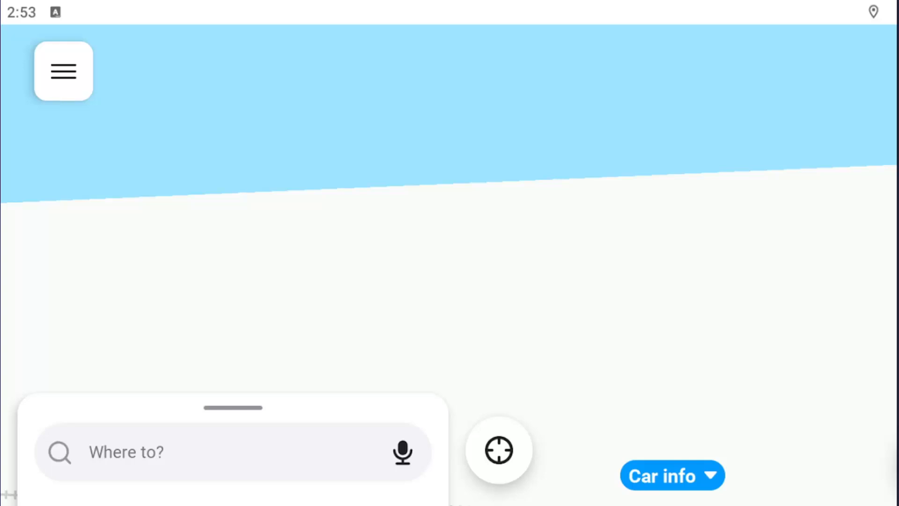
mouse_move(215, 189)
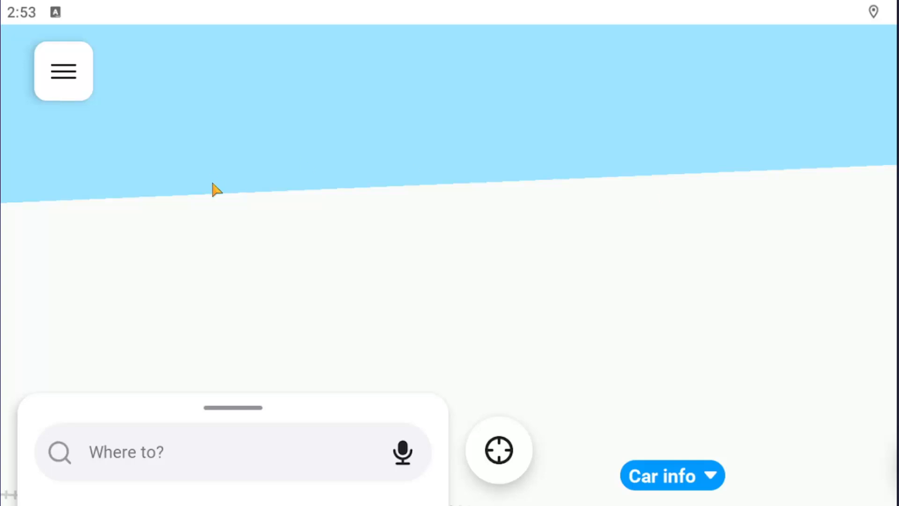
mouse_move(12, 5)
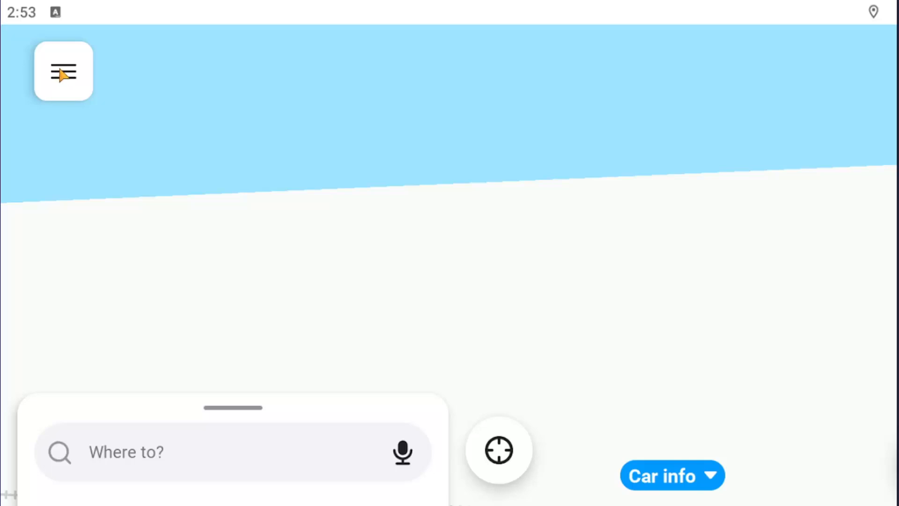
Open the Waze main menu from the top-left map button
left_click(63, 71)
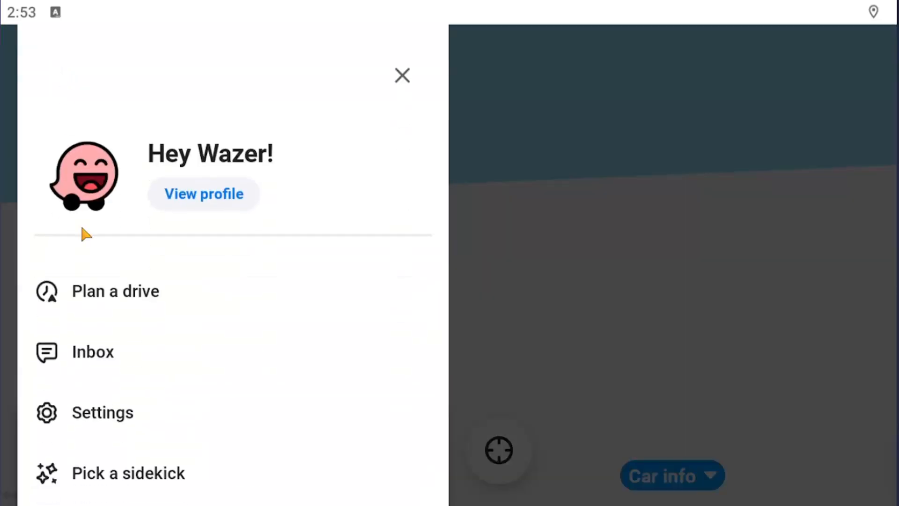
mouse_move(121, 292)
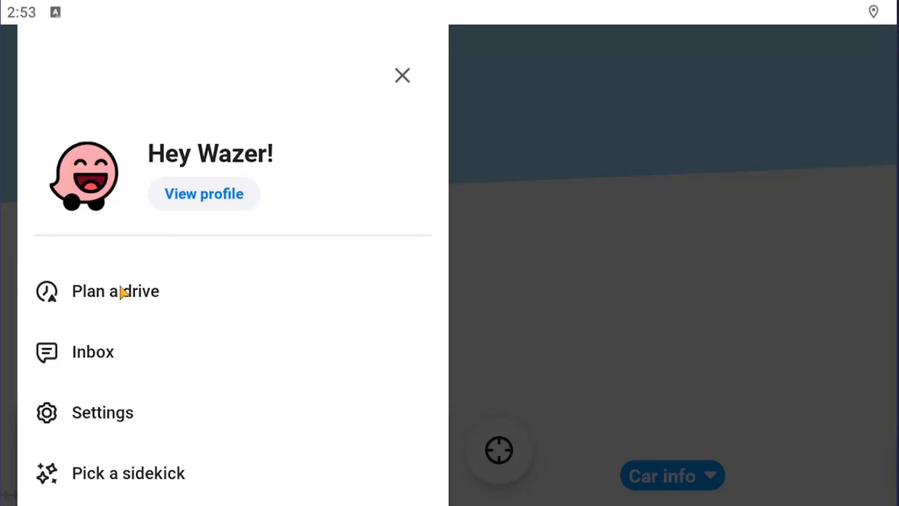
left_click(115, 291)
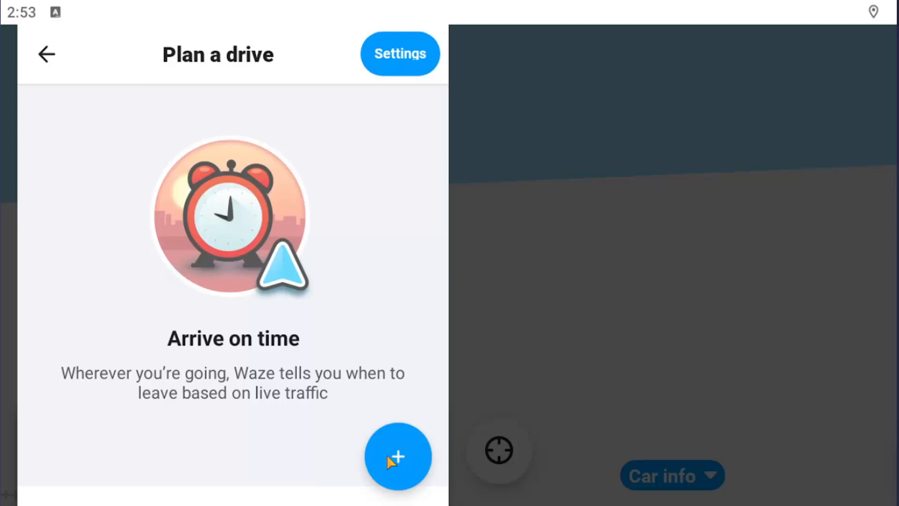
left_click(399, 457)
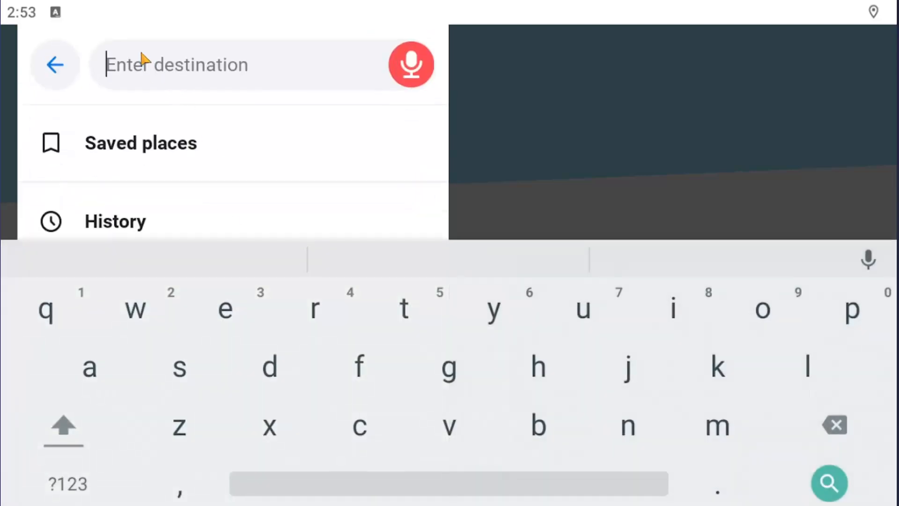
mouse_move(126, 202)
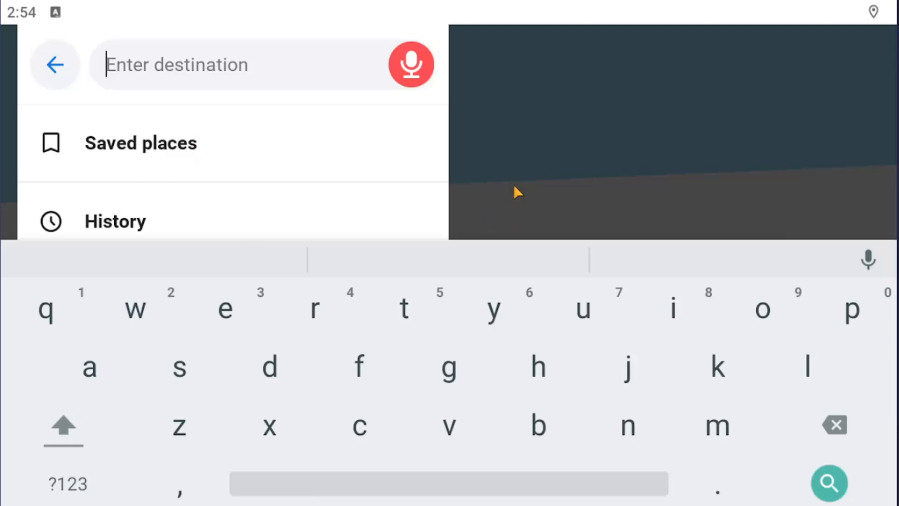
left_click(54, 64)
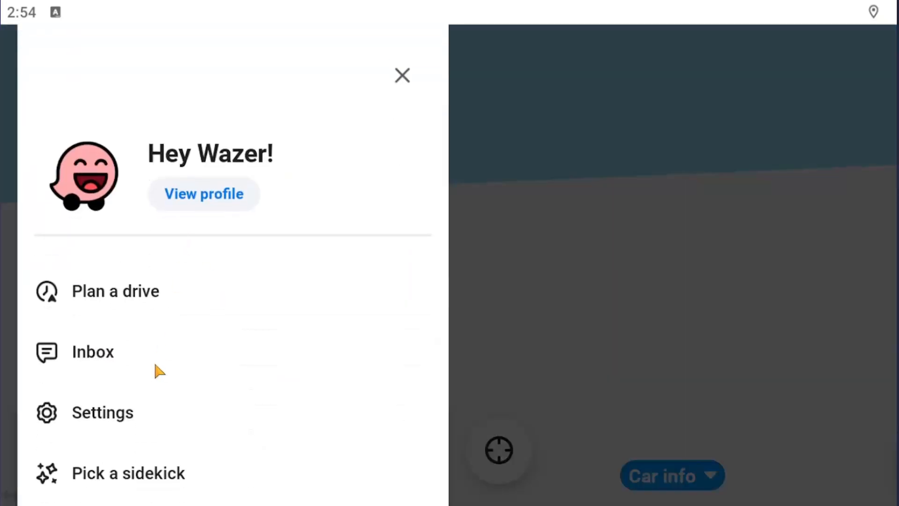
Reopen Plan a drive and show its Planned drives settings for reminders and calendar
left_click(115, 291)
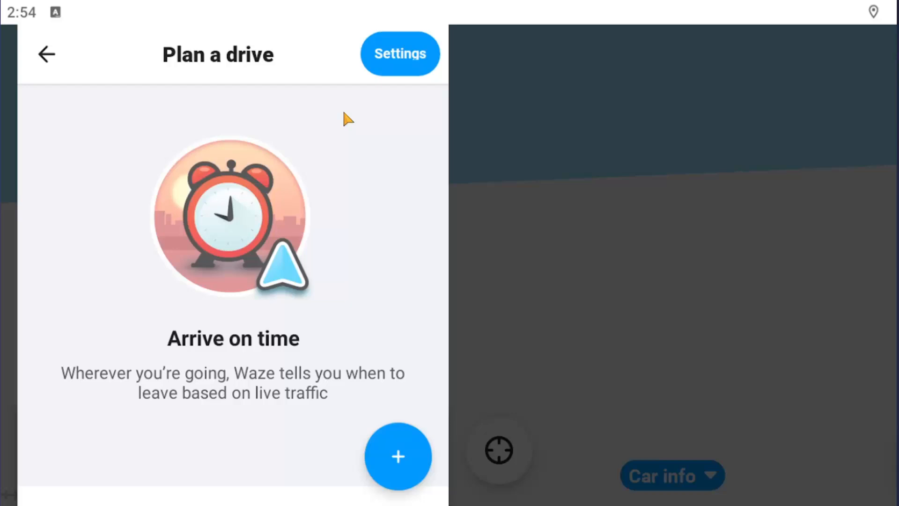
mouse_move(401, 330)
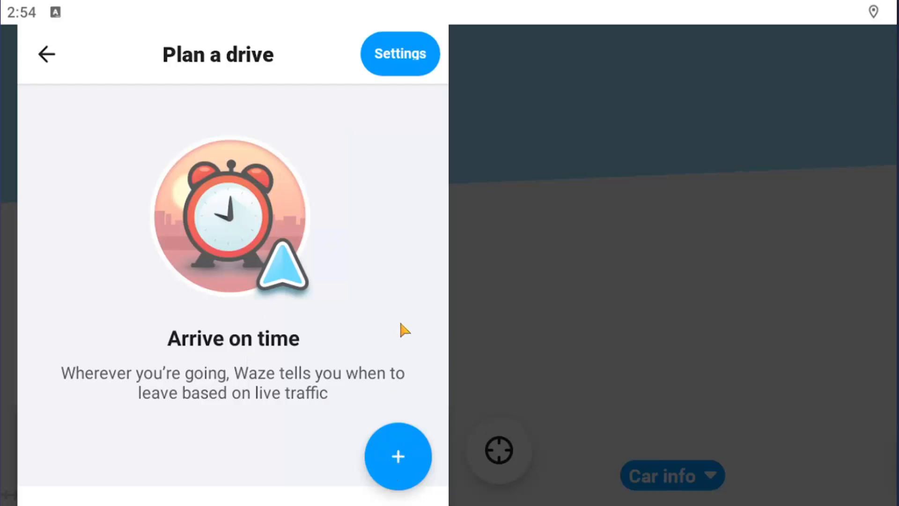
mouse_move(361, 342)
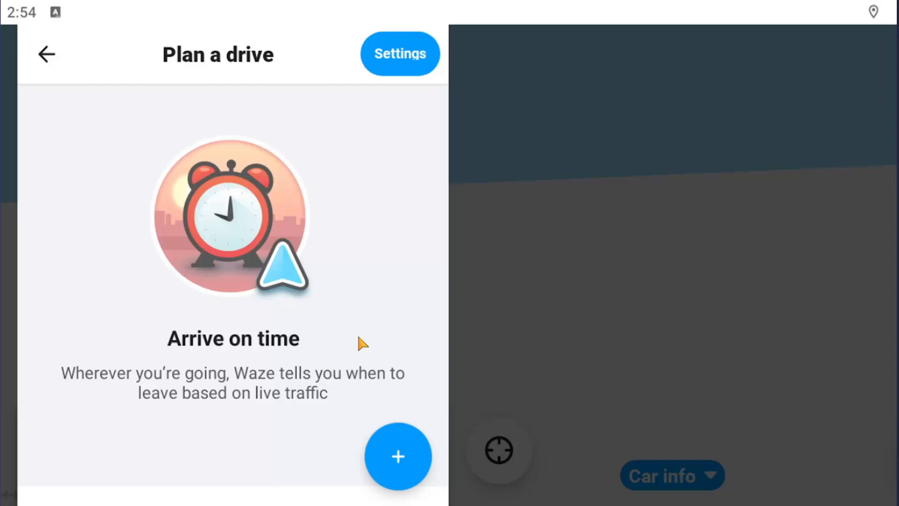
mouse_move(395, 347)
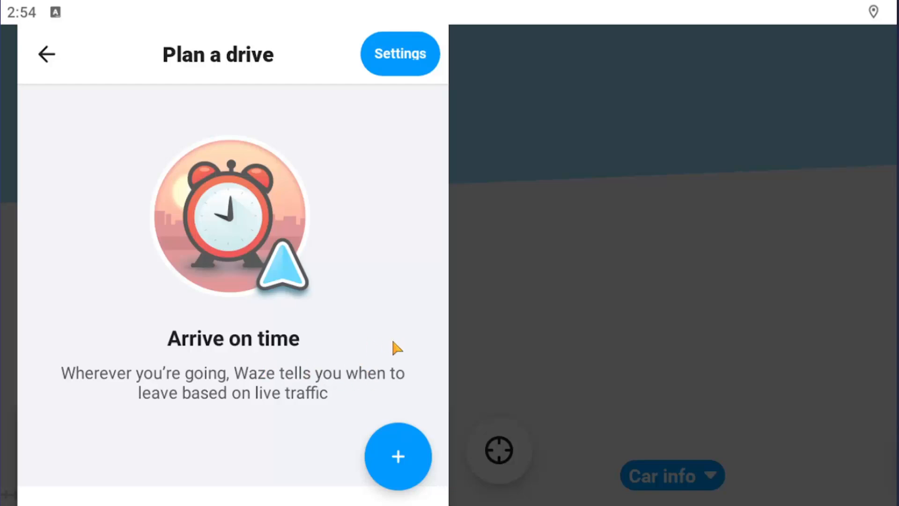
mouse_move(279, 300)
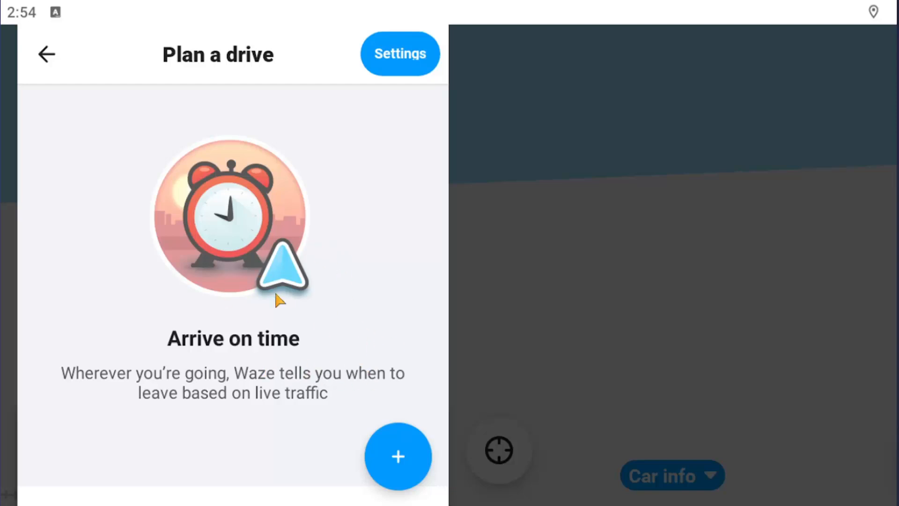
mouse_move(363, 291)
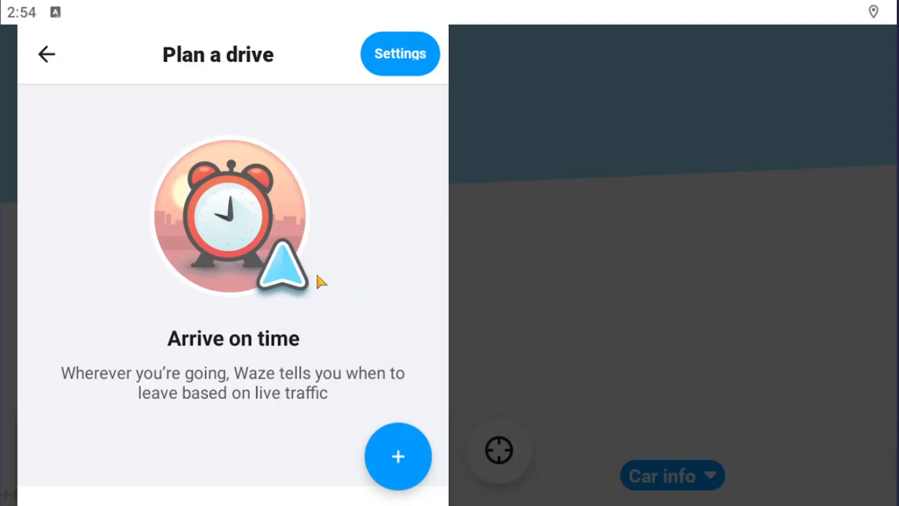
mouse_move(264, 281)
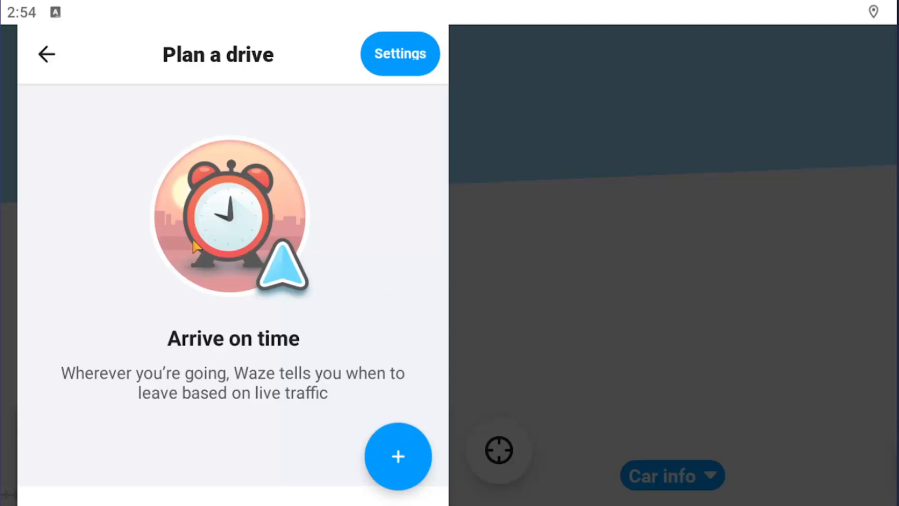
left_click(400, 54)
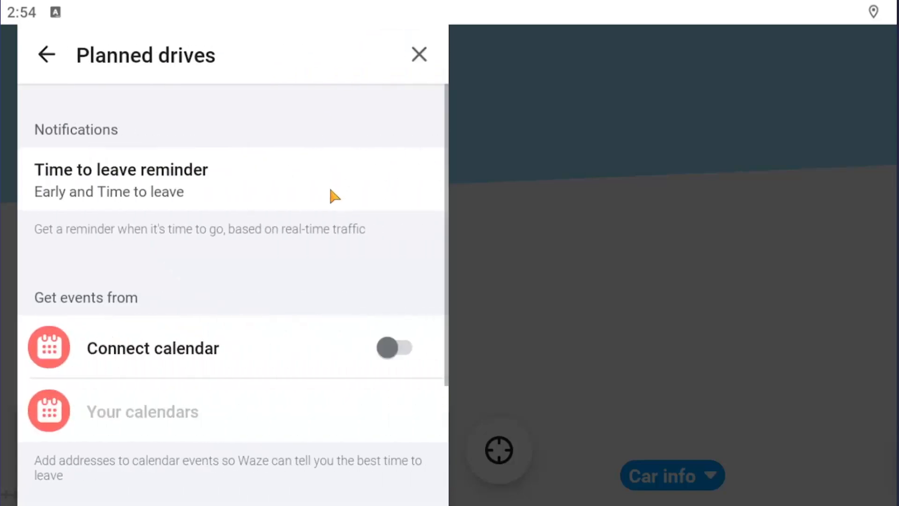
mouse_move(263, 243)
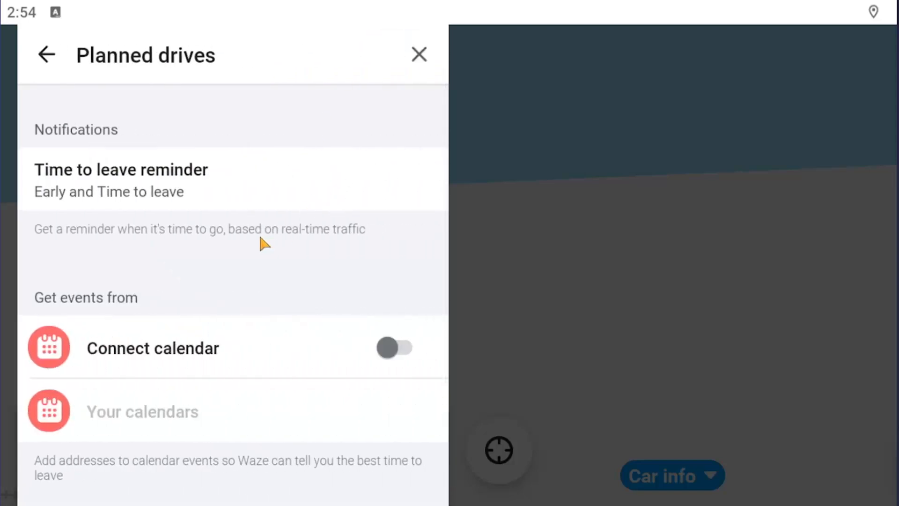